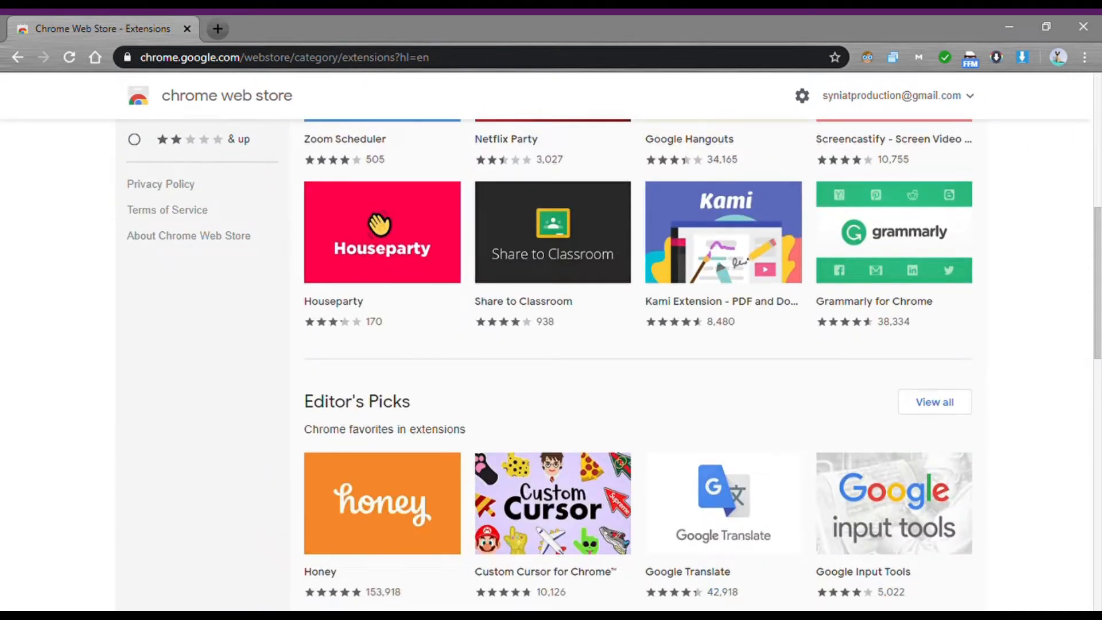
# Scroll through the dark-themed synisoft search results and return to the top
pyautogui.scroll(-3)
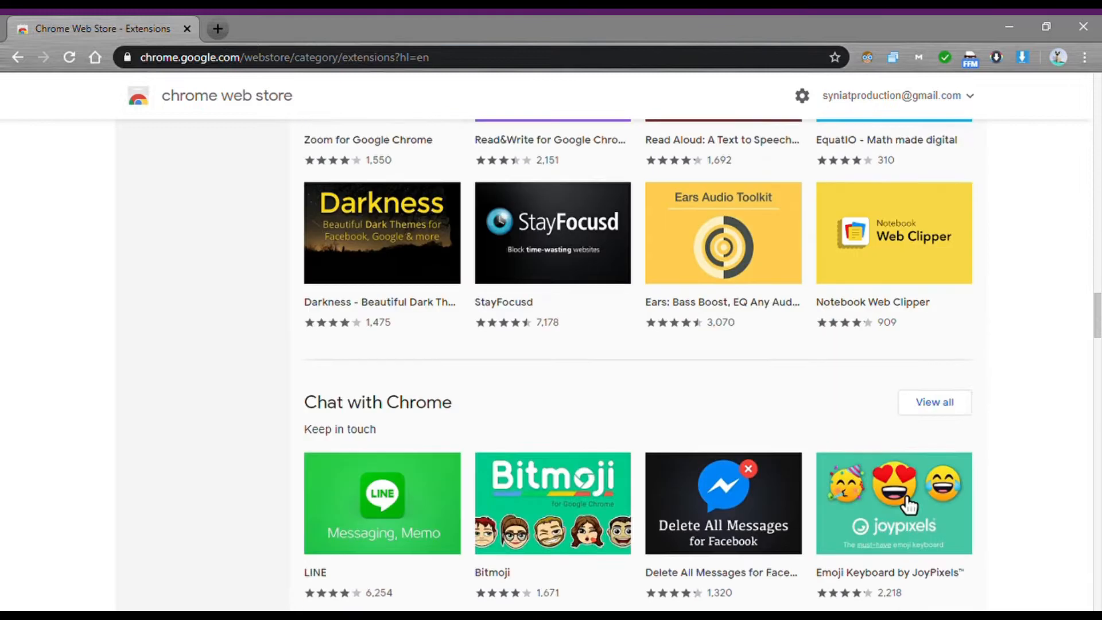
pyautogui.scroll(-3)
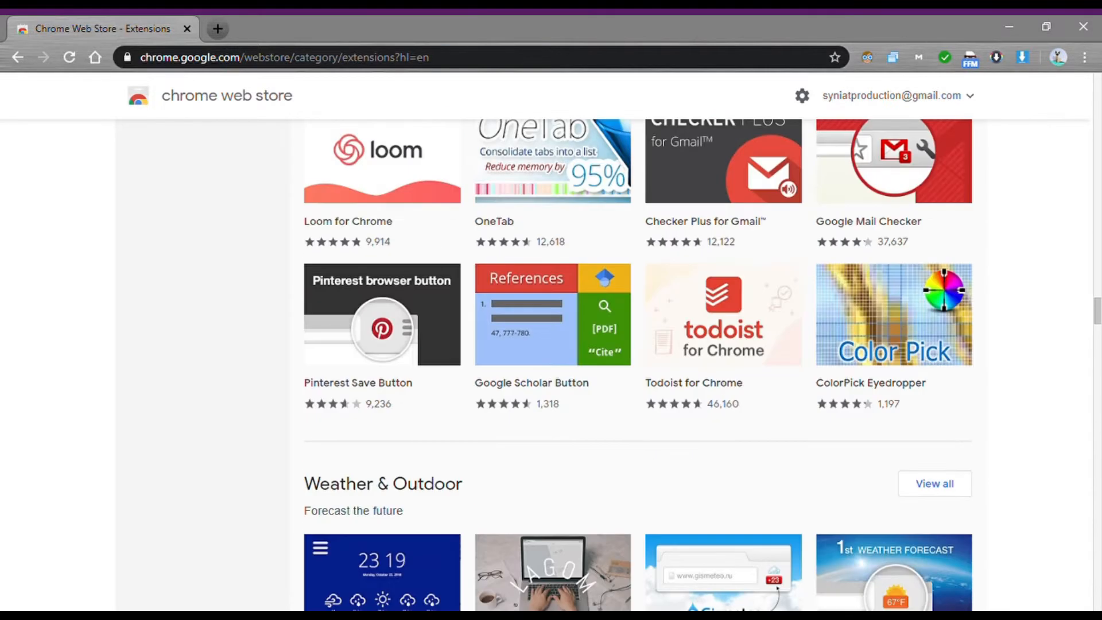
pyautogui.scroll(-3)
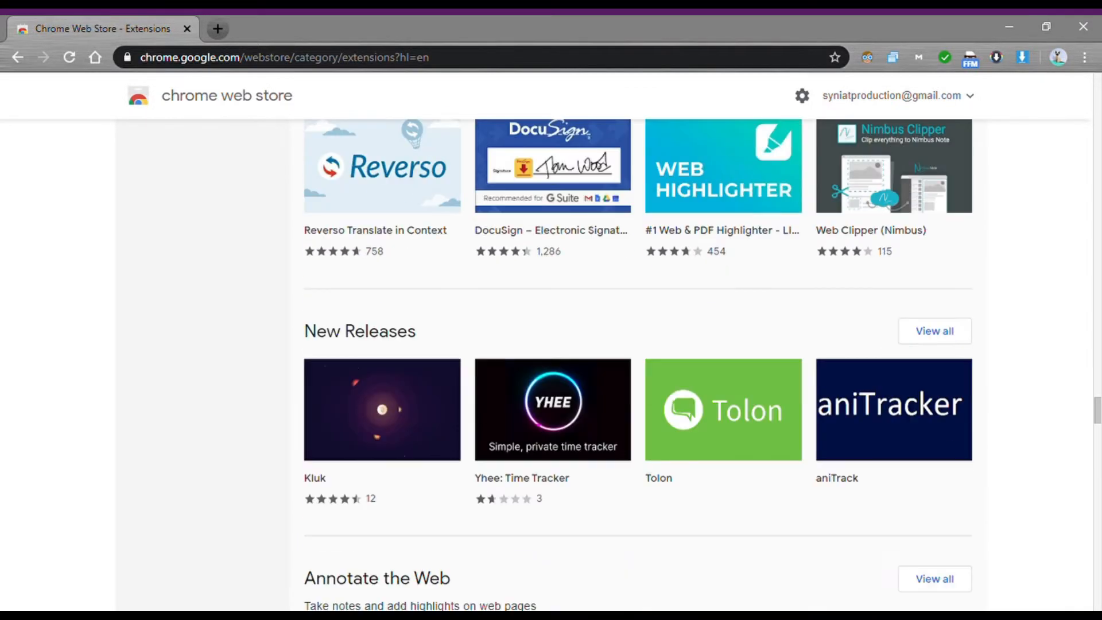
pyautogui.scroll(3)
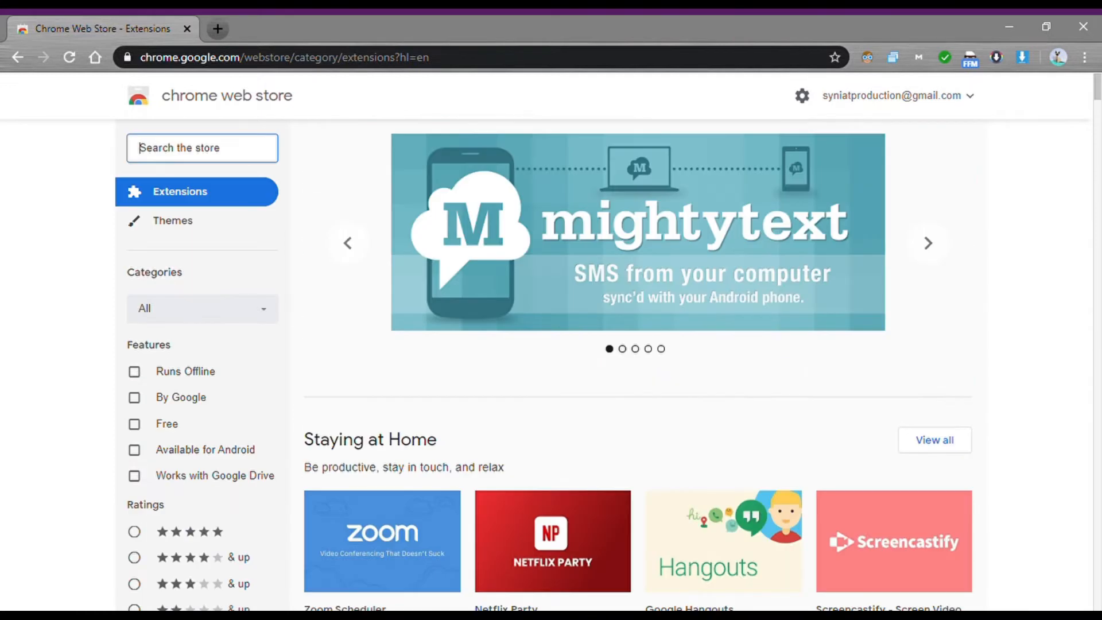
pyautogui.click(927, 244)
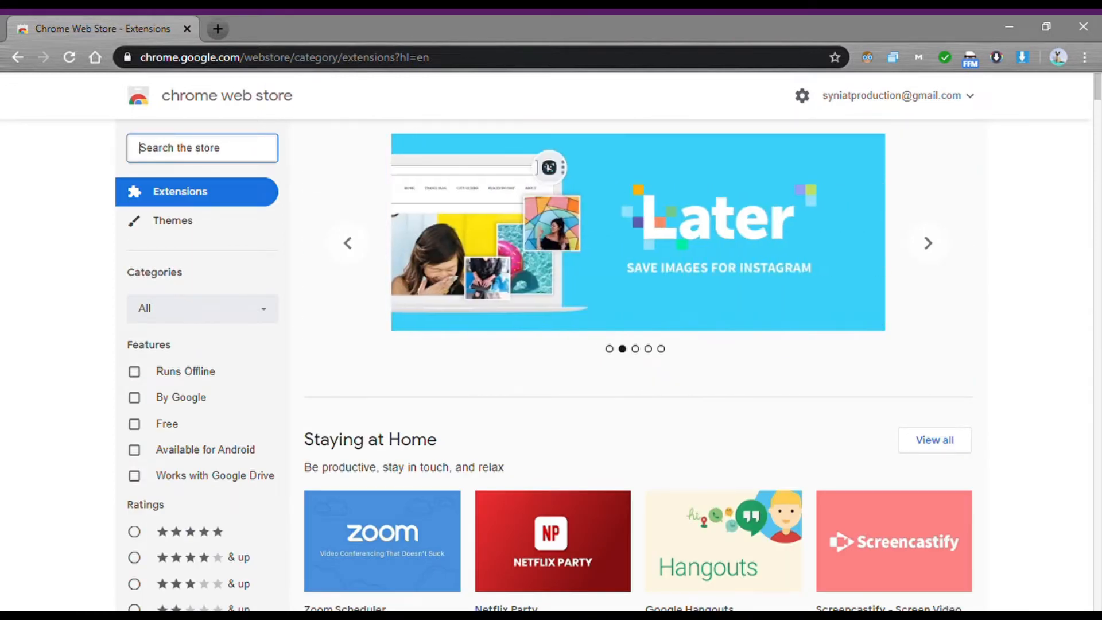
pyautogui.click(928, 243)
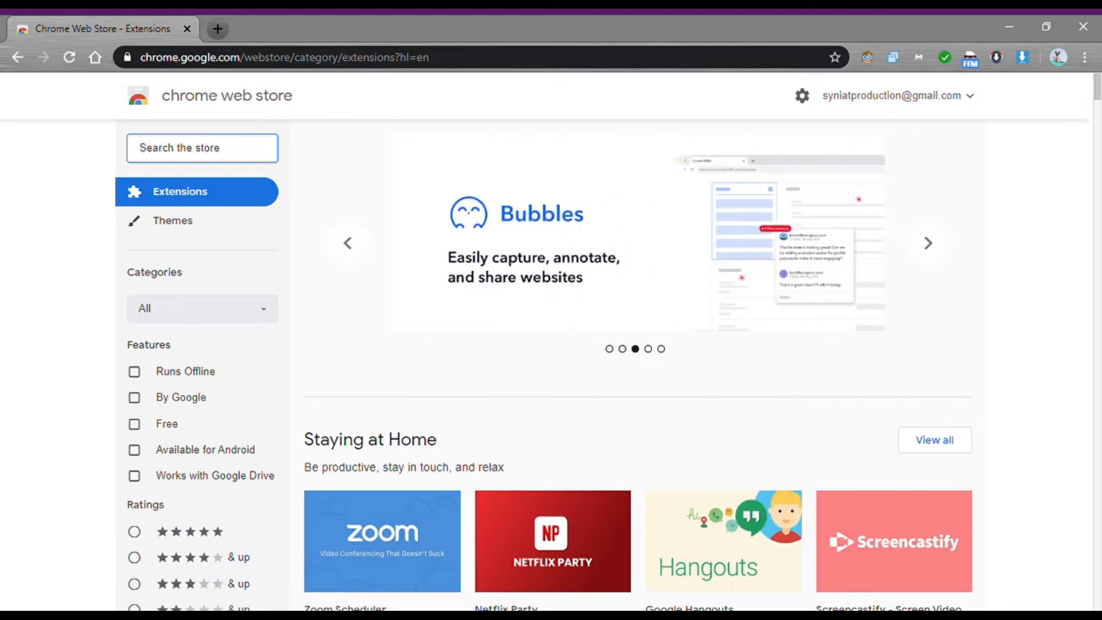
pyautogui.click(927, 244)
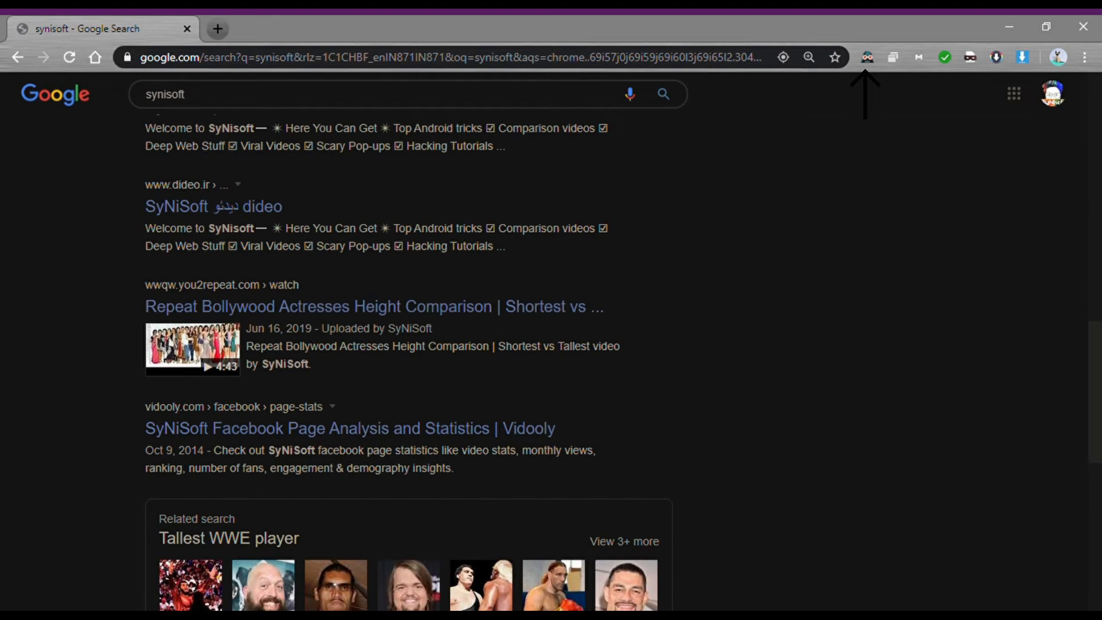
pyautogui.scroll(-3)
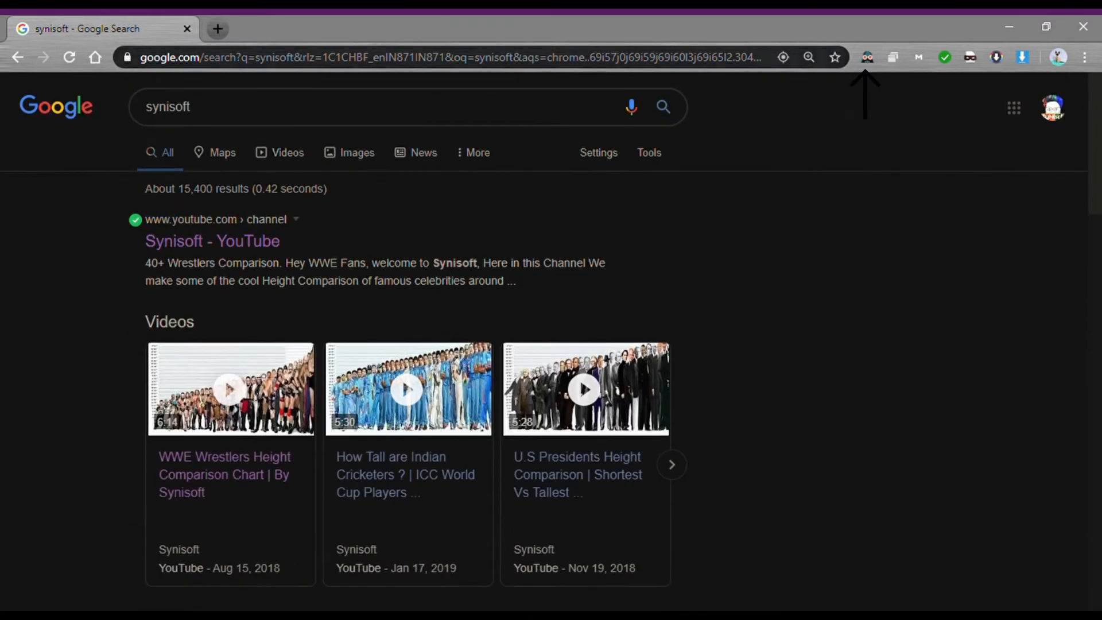
# Start a fresh blank tab showing the Google new-tab page
pyautogui.click(216, 28)
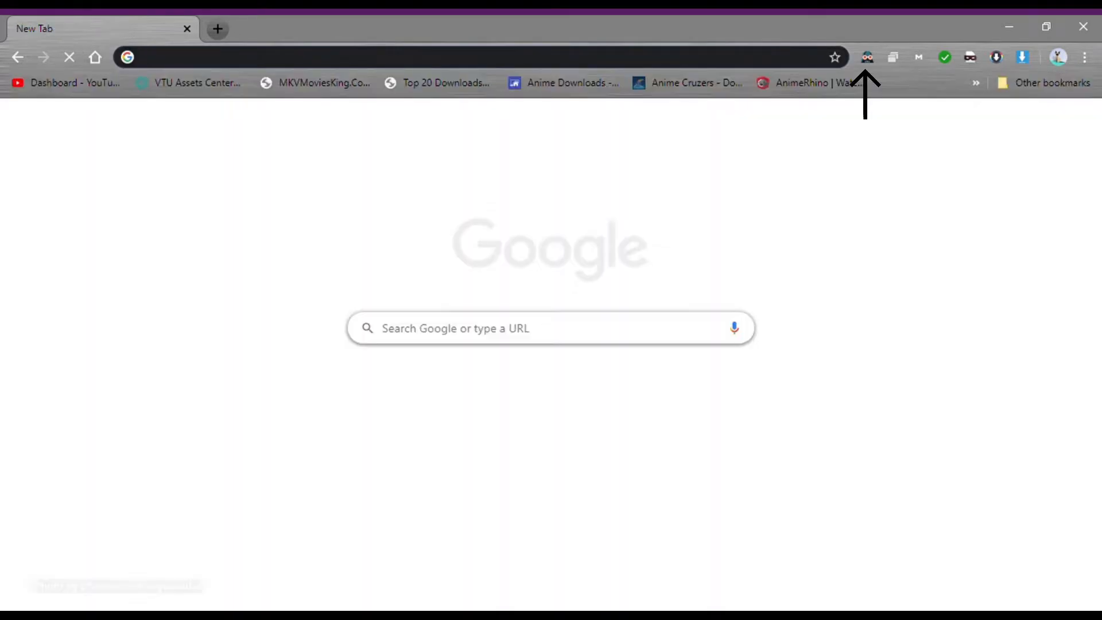
# Search Google for 'mkv wap' to show the green safe-site check marks beside results
pyautogui.write('mkv wap')
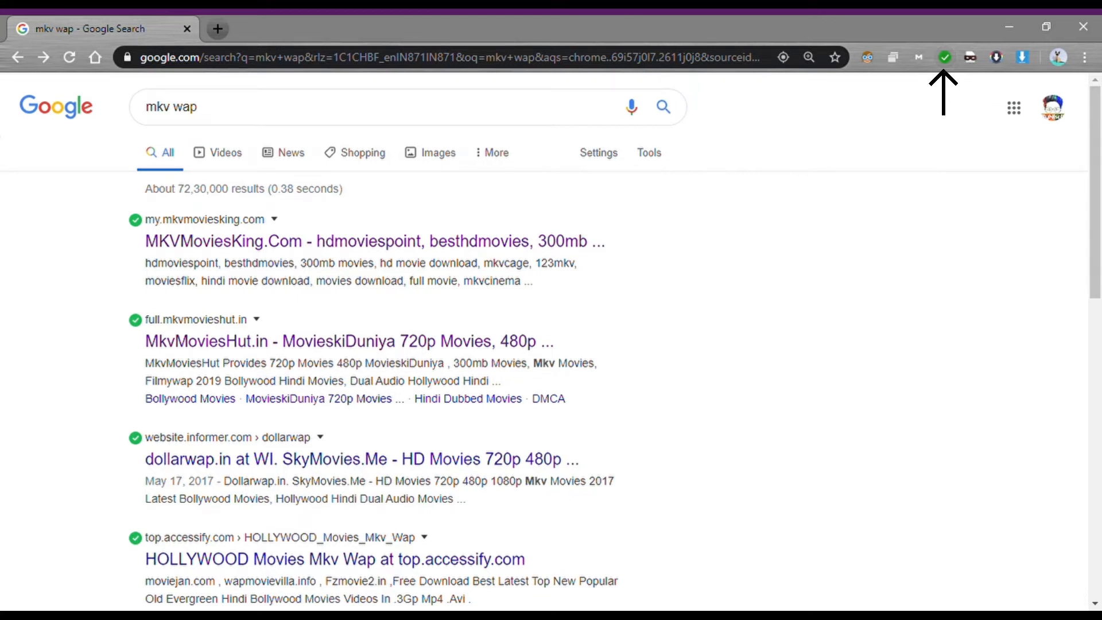
# Scroll the results and land on deviceinfo.me reporting a Nexus 4 running Chrome 34
pyautogui.scroll(-3)
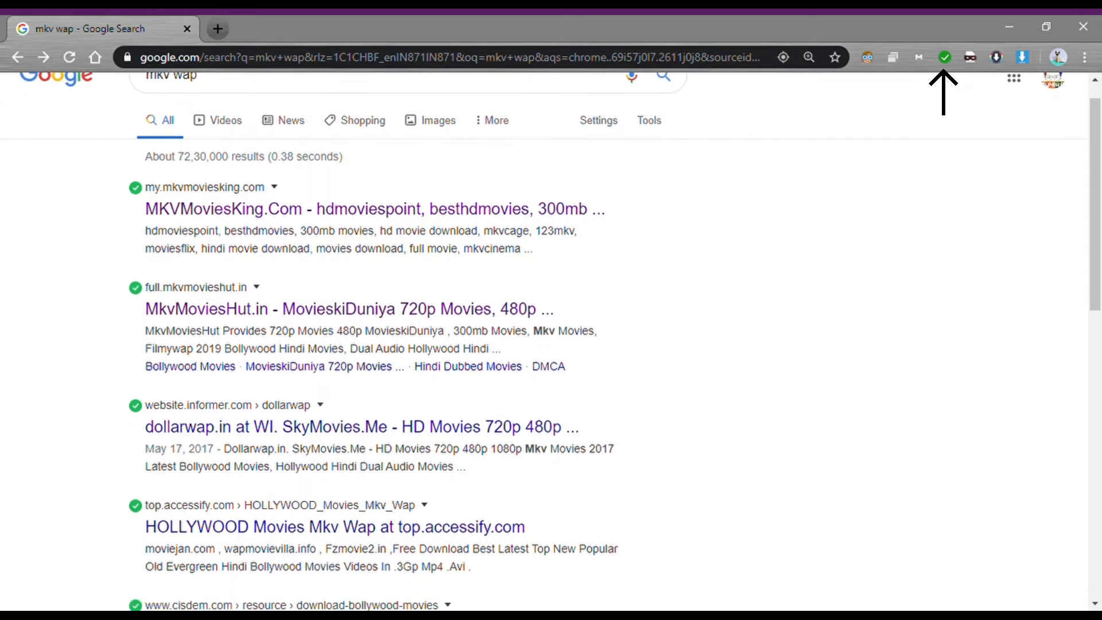
pyautogui.scroll(-3)
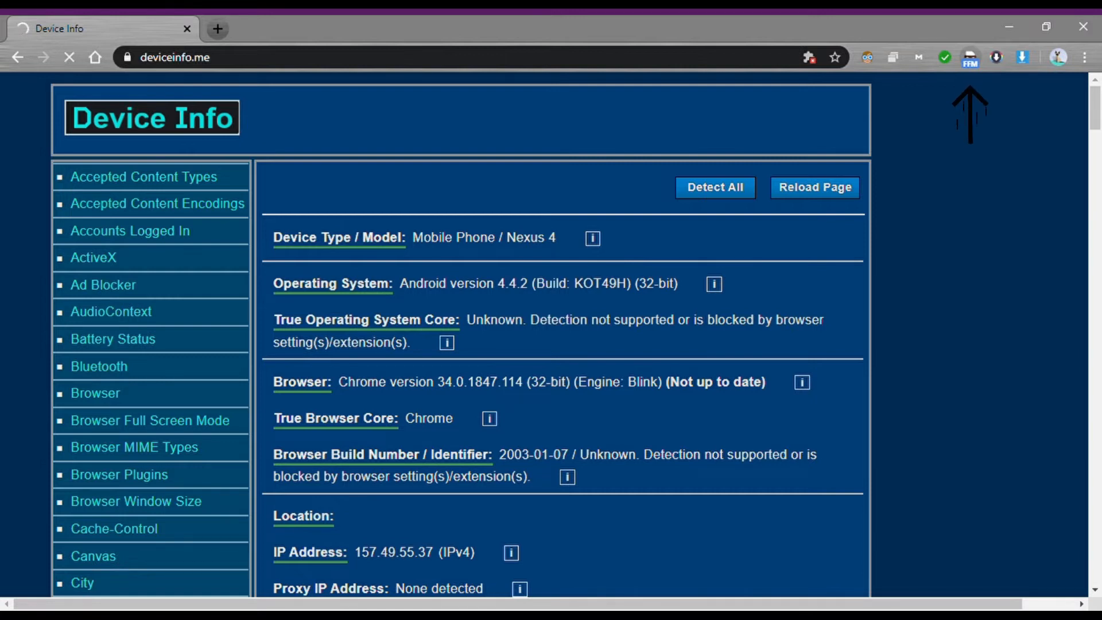
# Leave the spoofed device report and load Emma Watson's Instagram profile
pyautogui.click(715, 188)
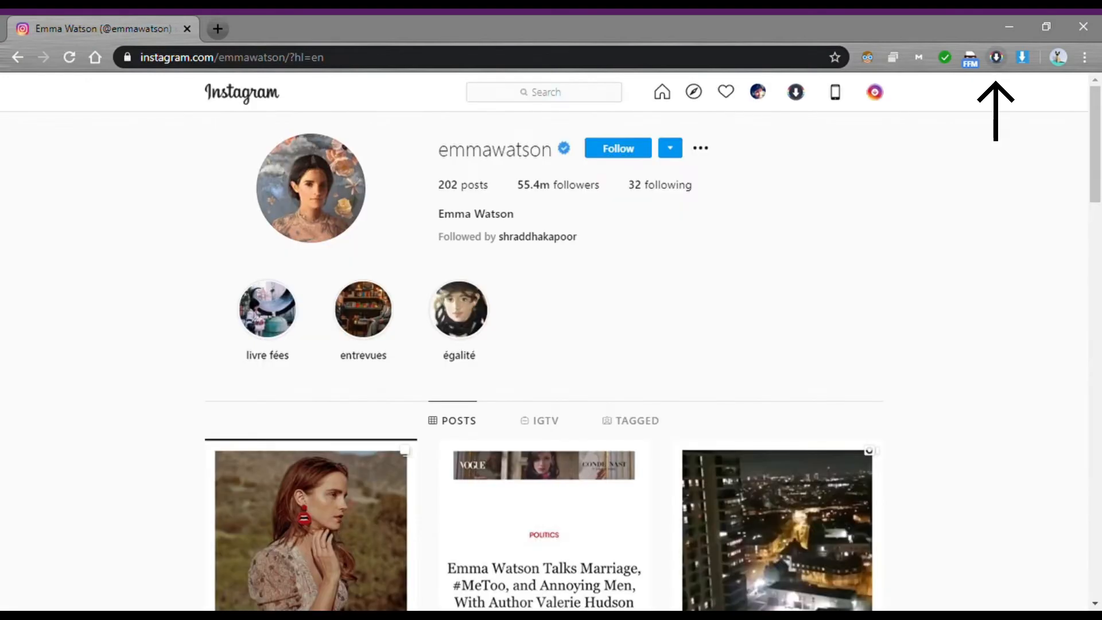
# Scroll Emma Watson's Instagram post grid before reaching the DeadToonsIndia Your Name page
pyautogui.scroll(-3)
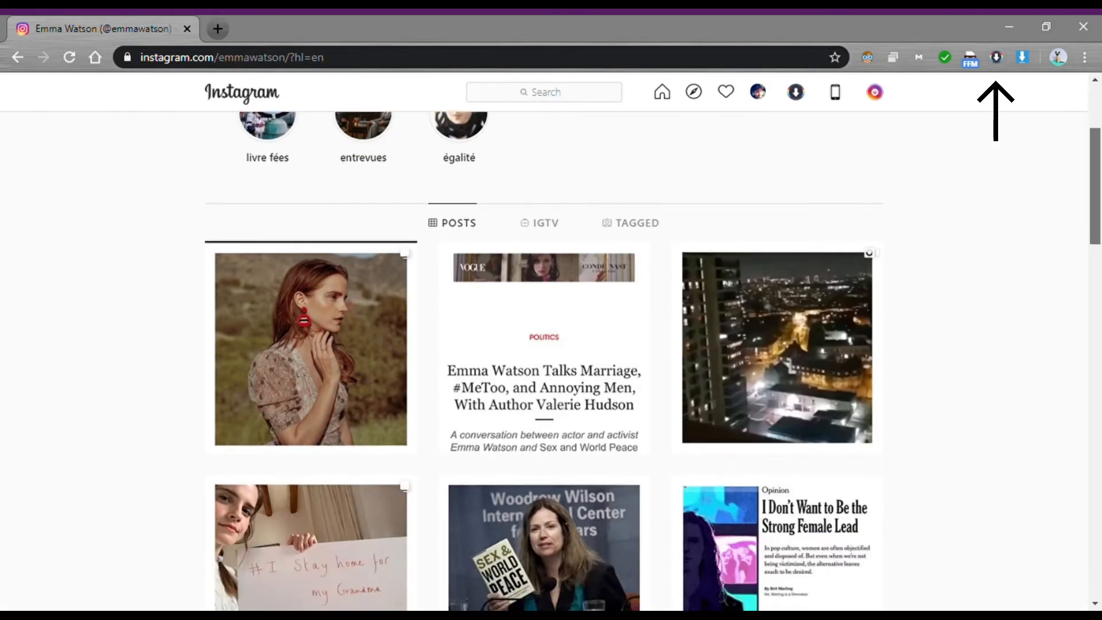
pyautogui.scroll(-3)
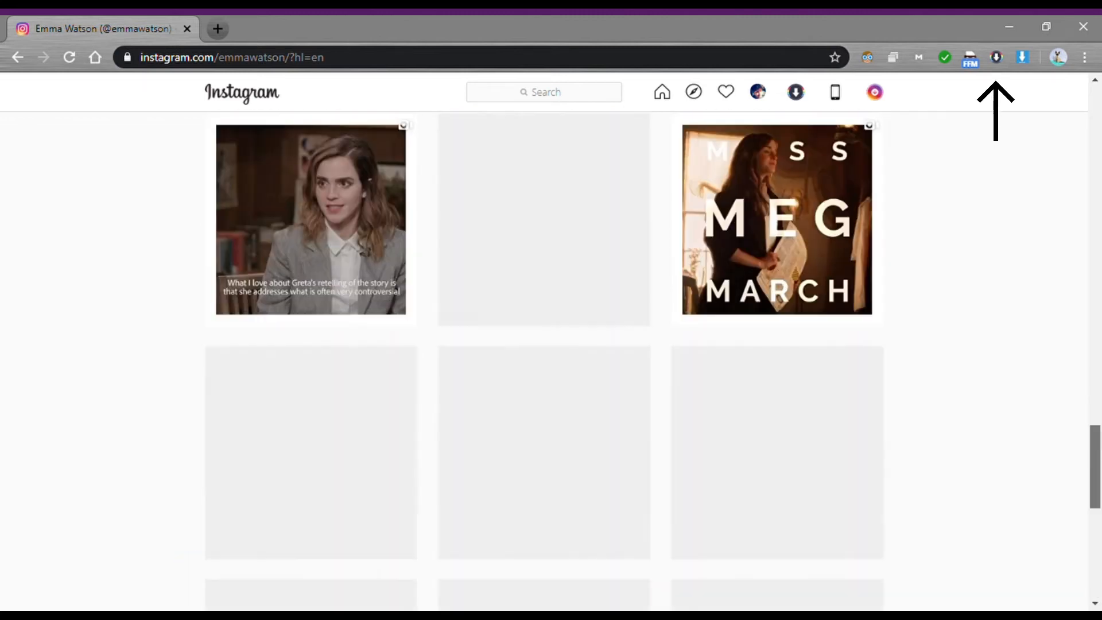
pyautogui.scroll(-3)
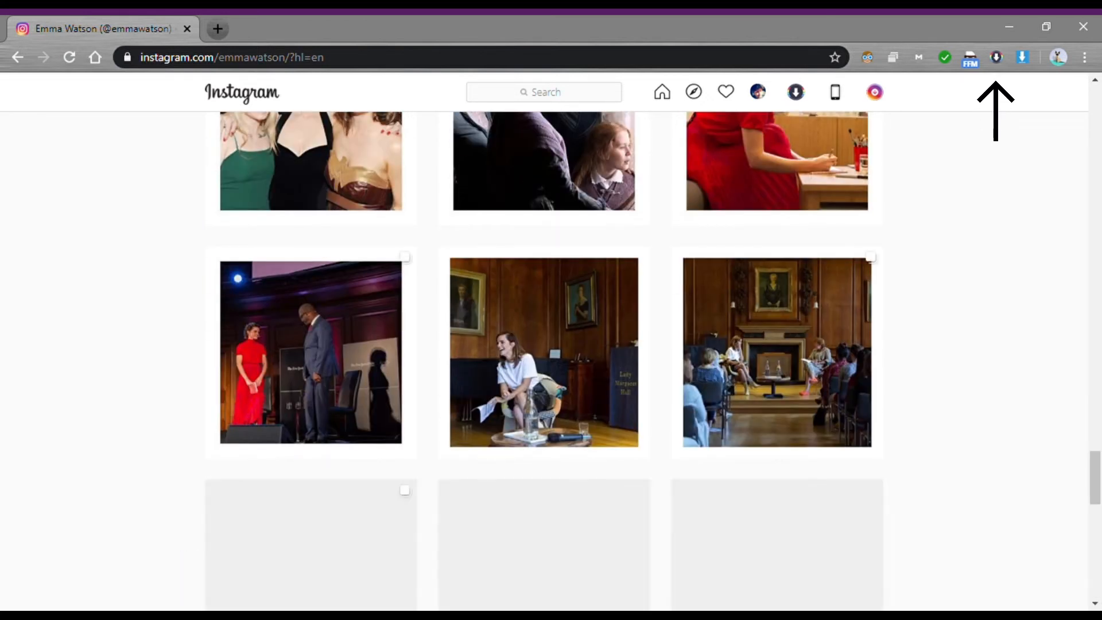
pyautogui.scroll(-3)
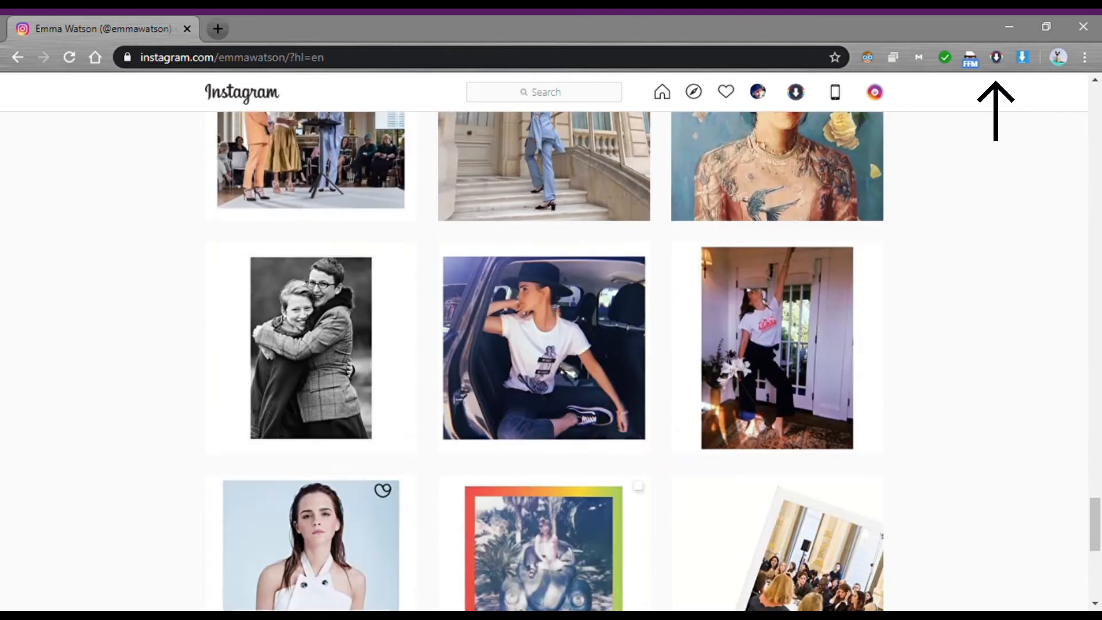
pyautogui.scroll(-3)
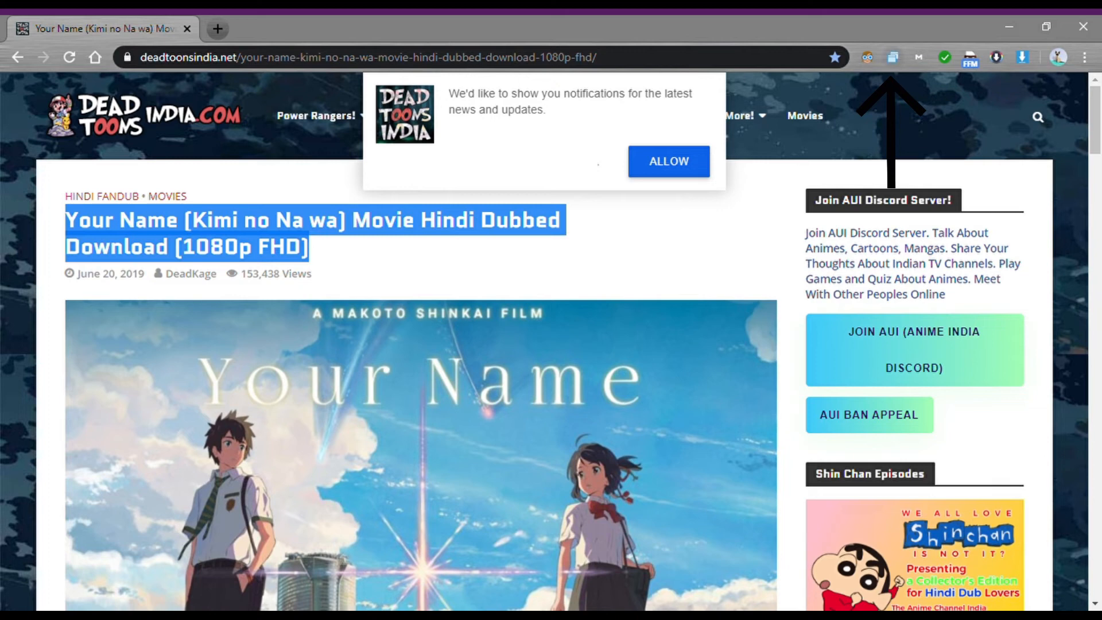
pyautogui.scroll(-3)
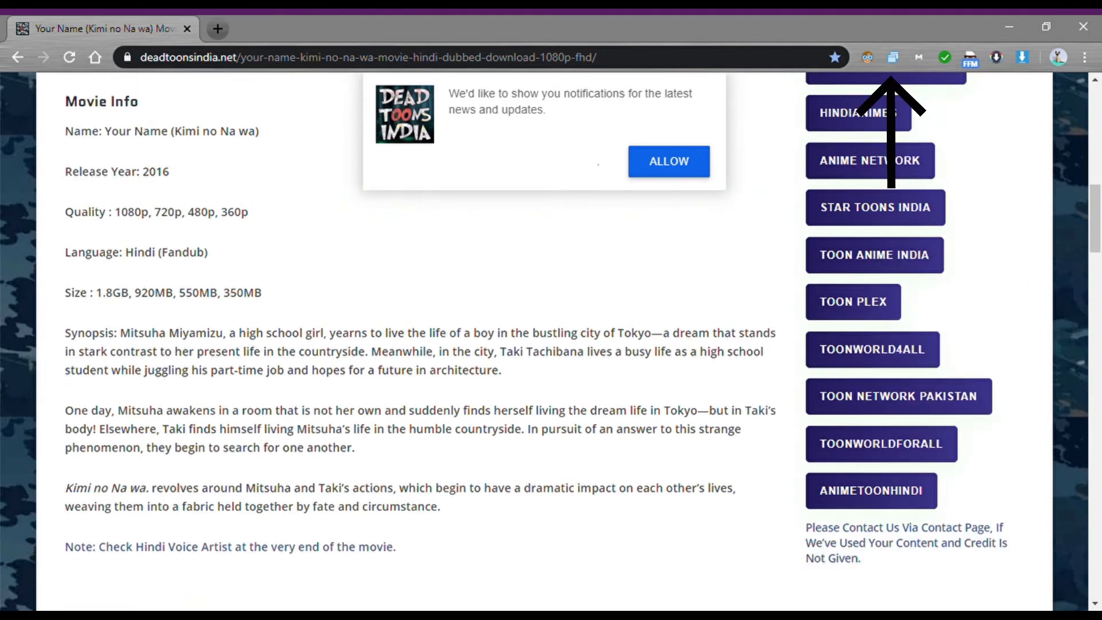
pyautogui.scroll(-3)
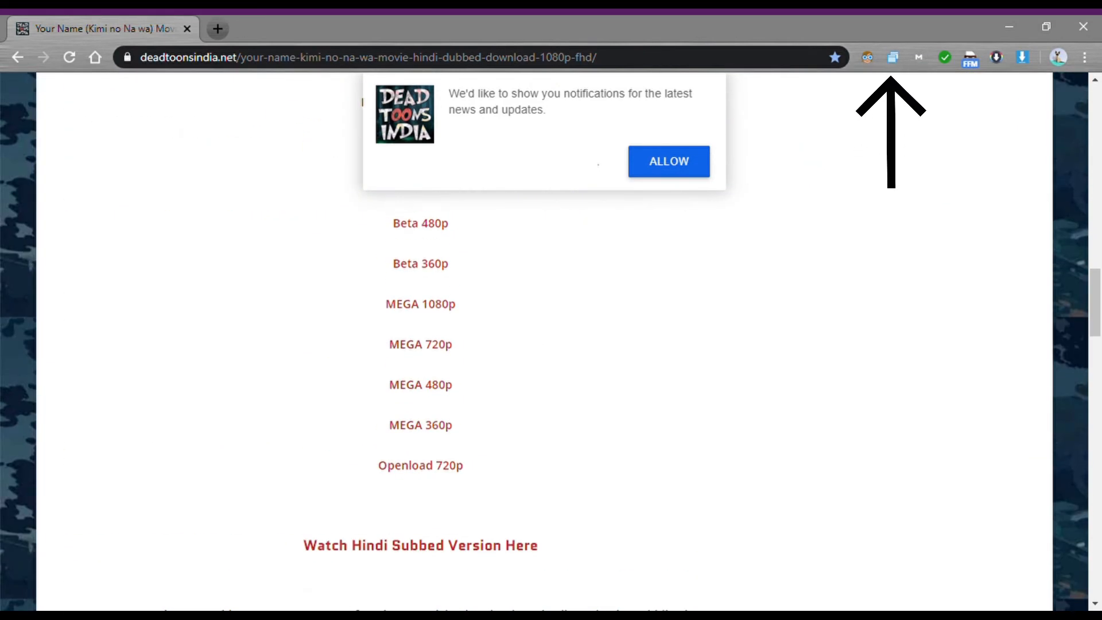